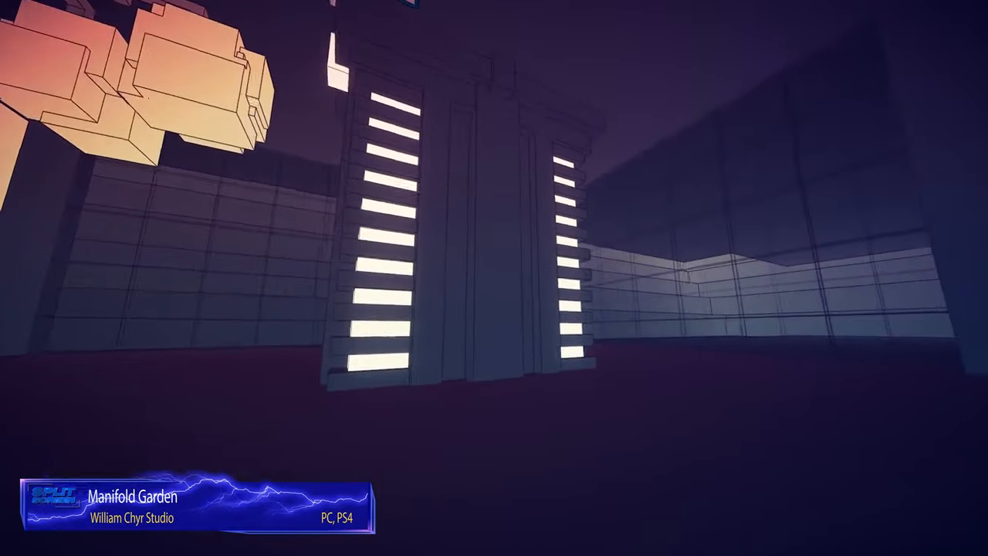
{"action": "mouse_move", "coordinate": [494, 278]}
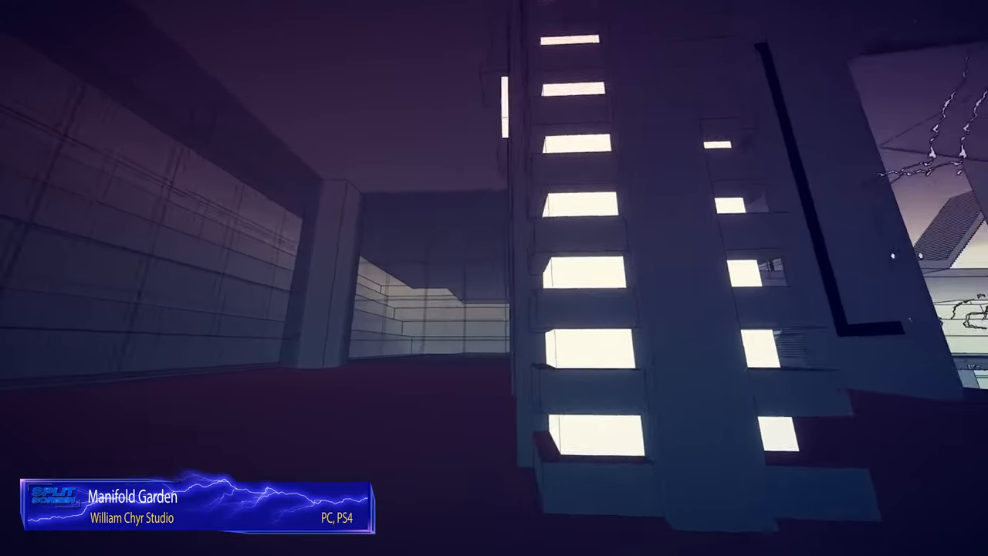